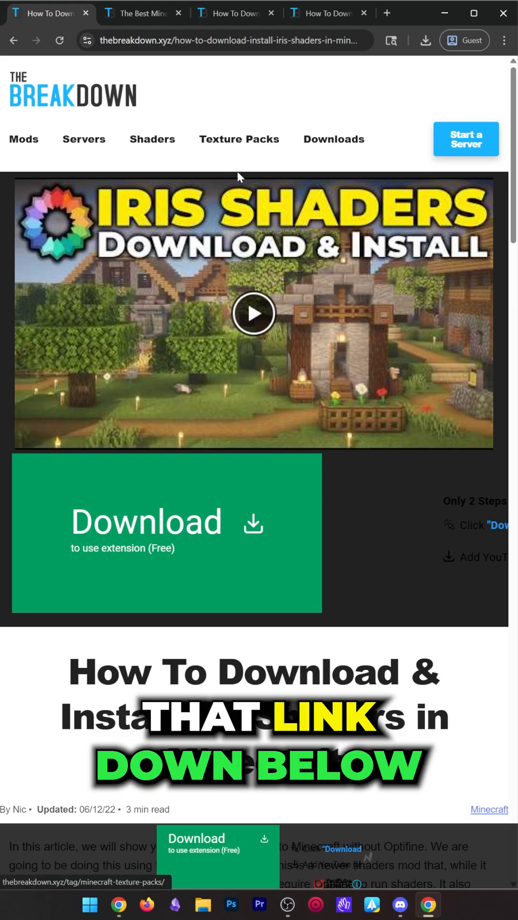
Follow the guide's 'Download Iris Shaders' link to irisshaders.dev/download.
scroll("down", 3)
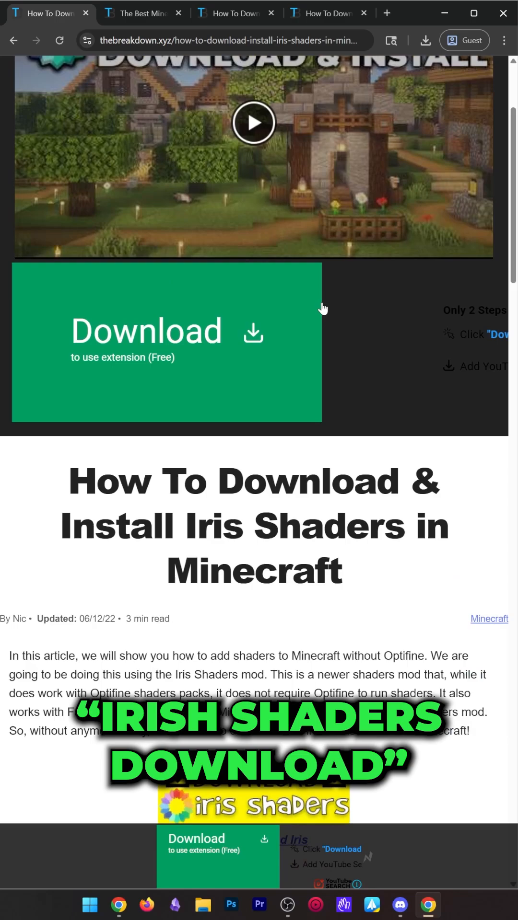
scroll("down", 3)
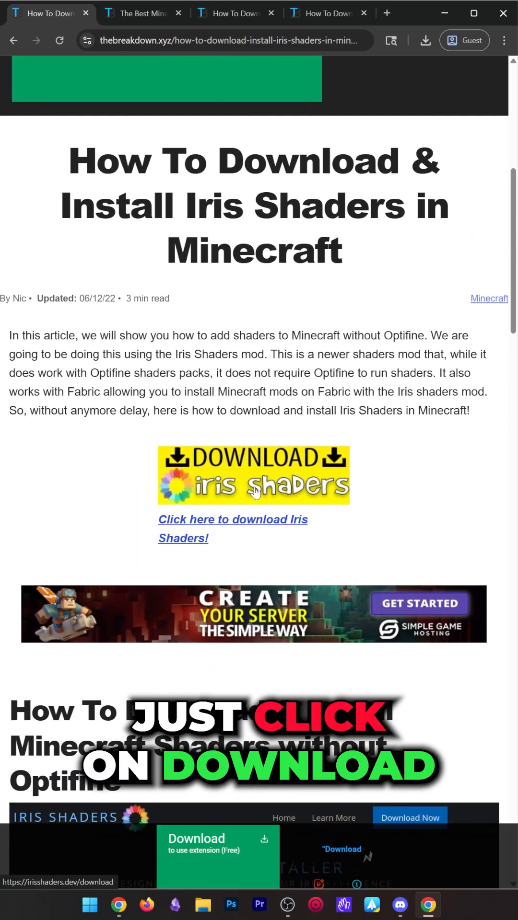
left_click(254, 477)
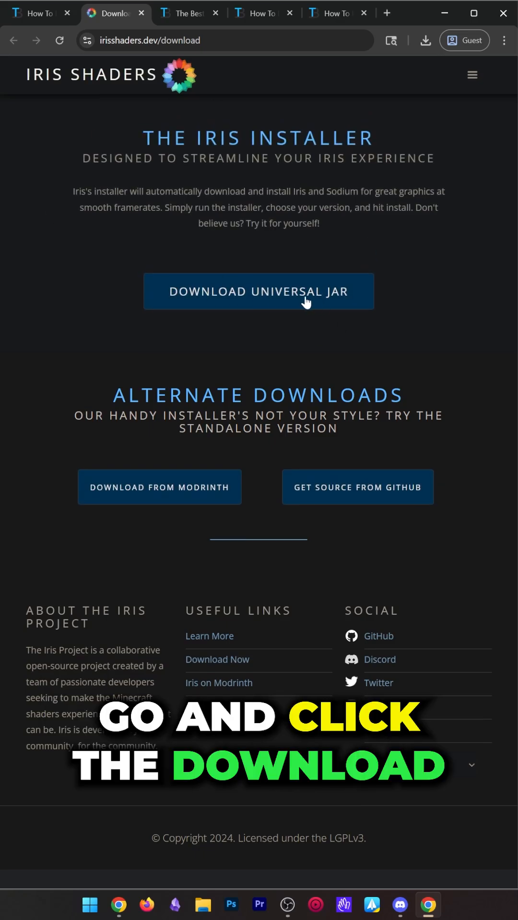
Download the universal JAR, Iris-Installer-3.2.1.jar.
left_click(258, 291)
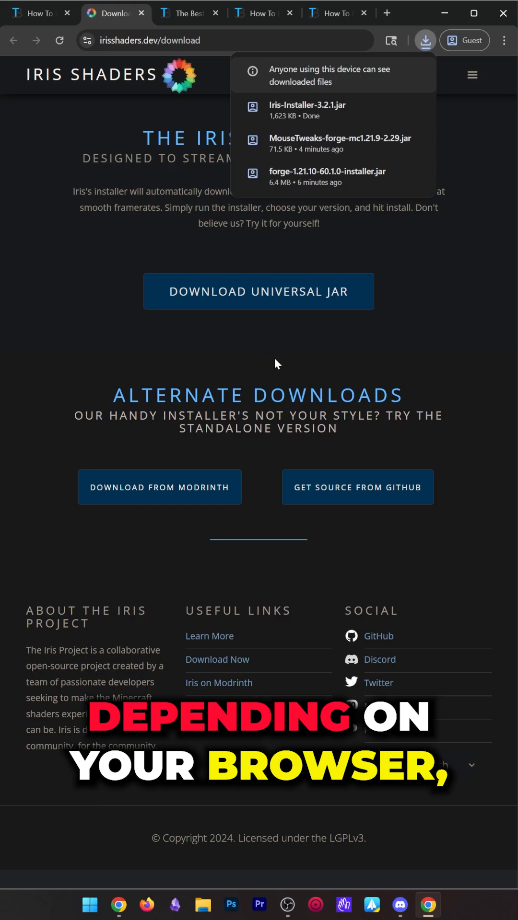
Bring up the MakeUp Ultra Fast Shaders entry in The Best Minecraft Shaders article.
left_click(188, 13)
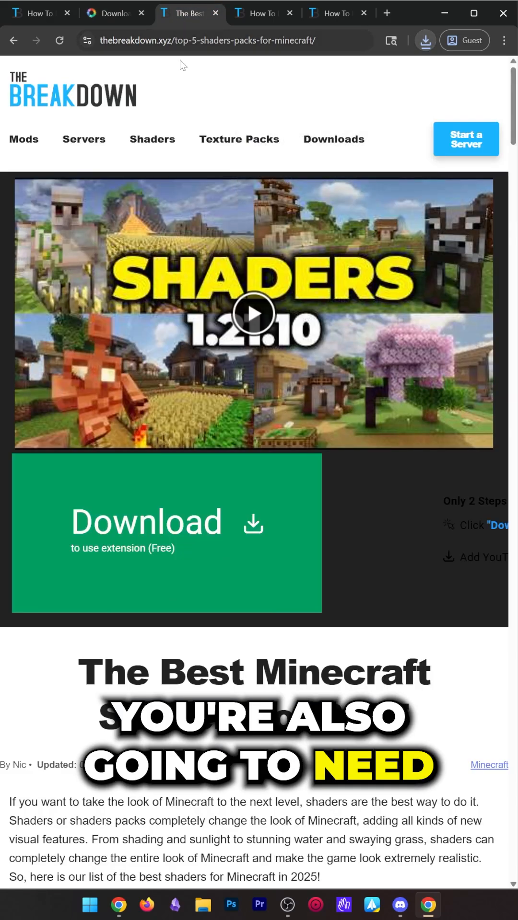
scroll("down", 3)
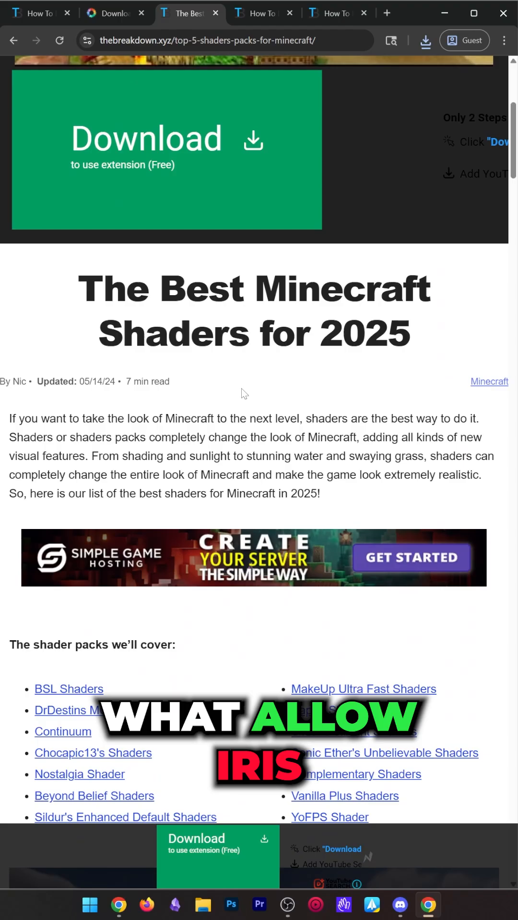
scroll("down", 3)
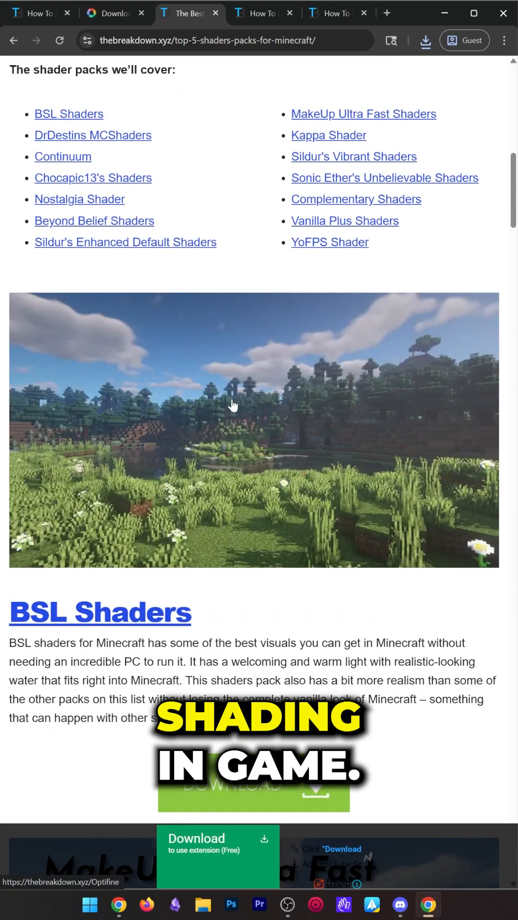
scroll("down", 3)
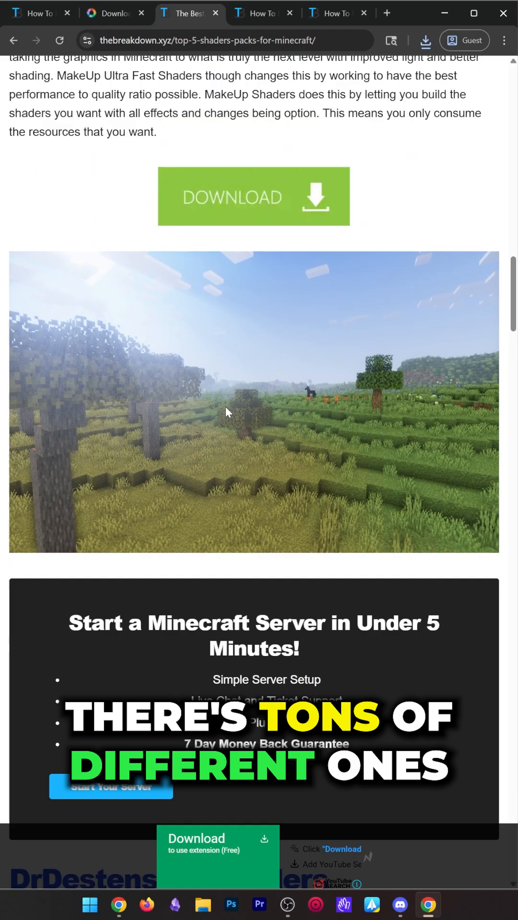
scroll("up", 3)
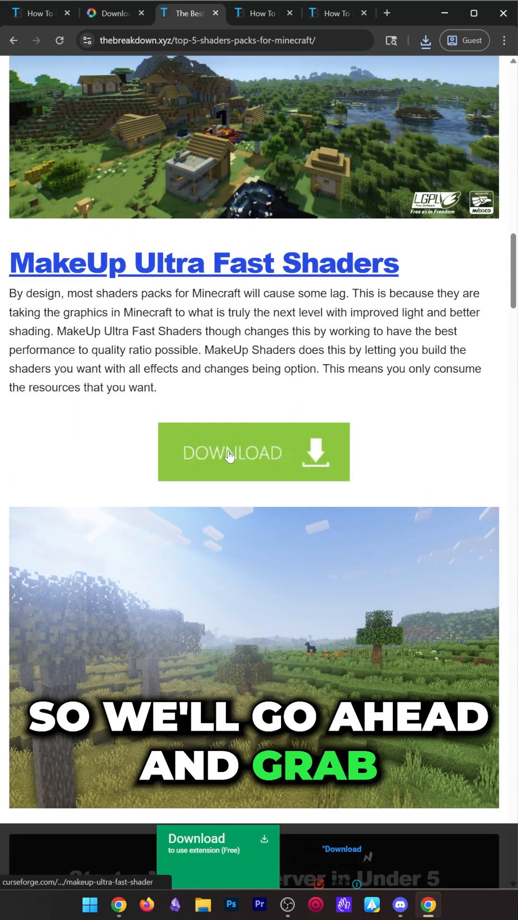
Download MakeUp-UltraFast-9.3e.zip from the CurseForge Files list.
left_click(254, 453)
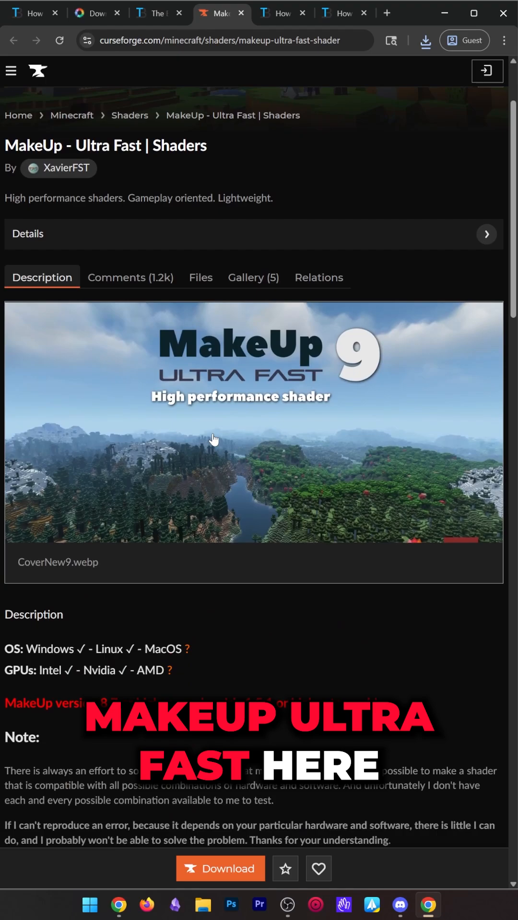
left_click(200, 277)
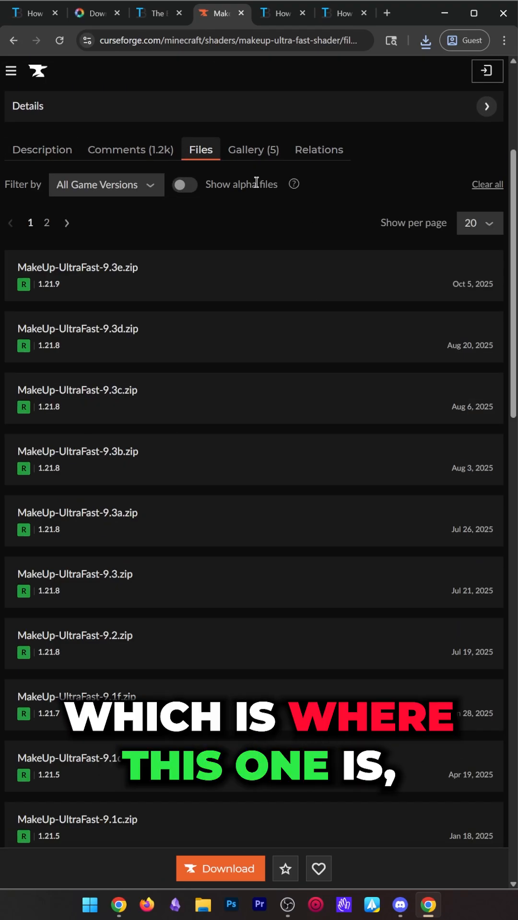
left_click(76, 267)
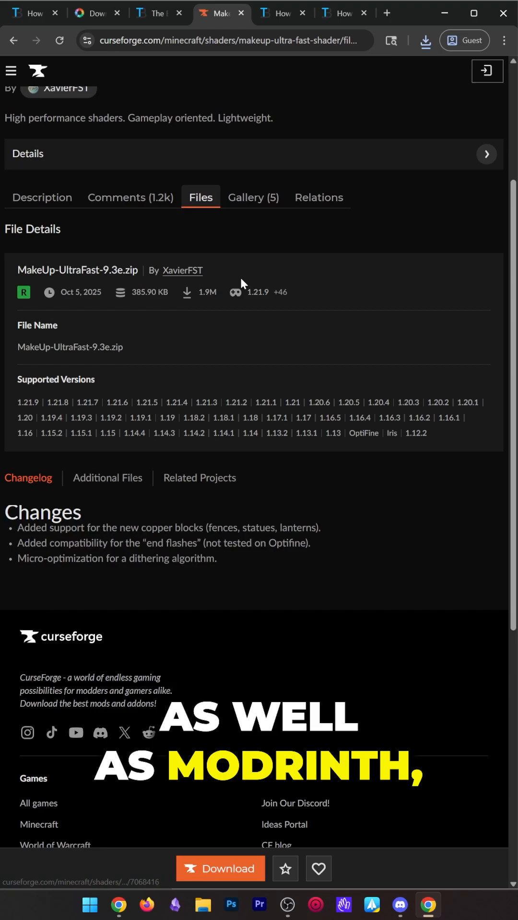
scroll("down", 3)
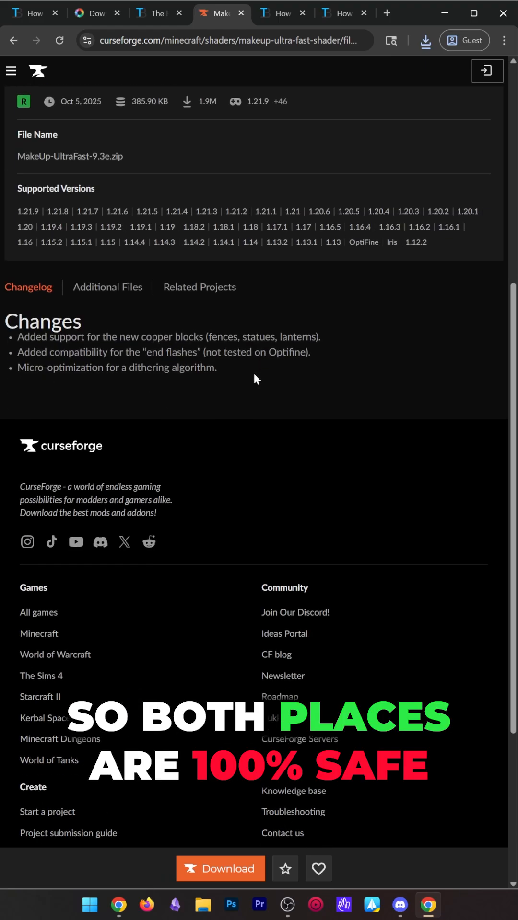
left_click(220, 869)
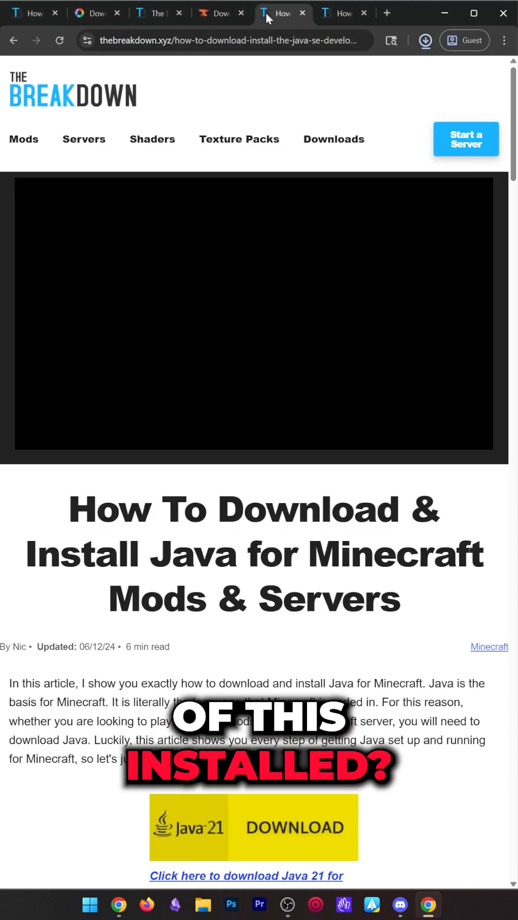
Launch Iris-Installer-3.2.1.jar from the Downloads folder.
left_click(424, 40)
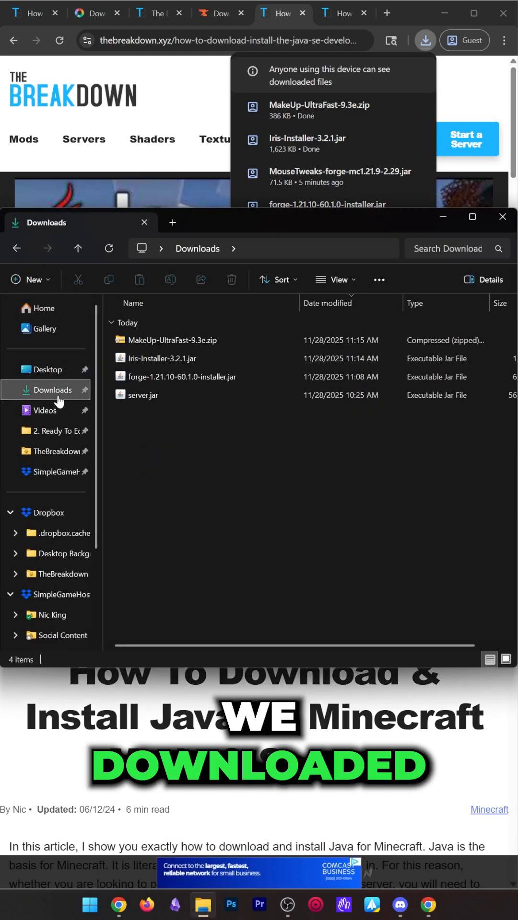
right_click(163, 358)
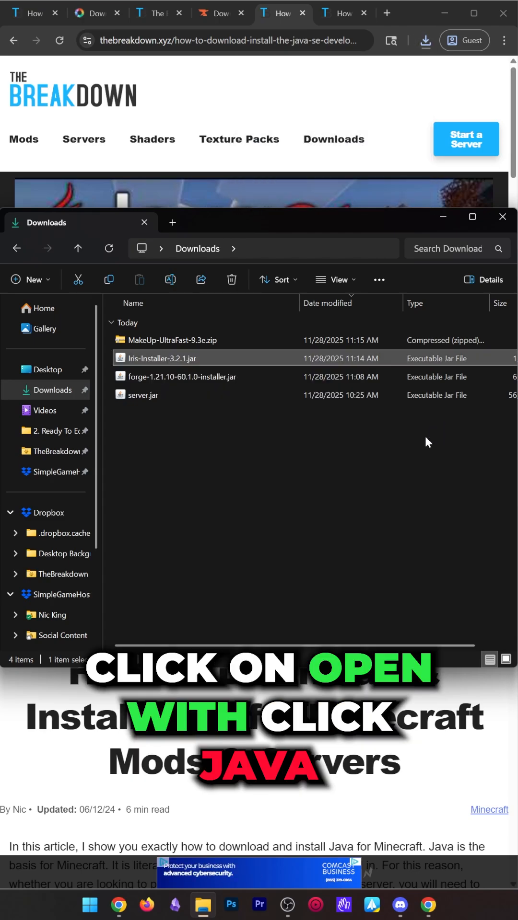
double_click(162, 358)
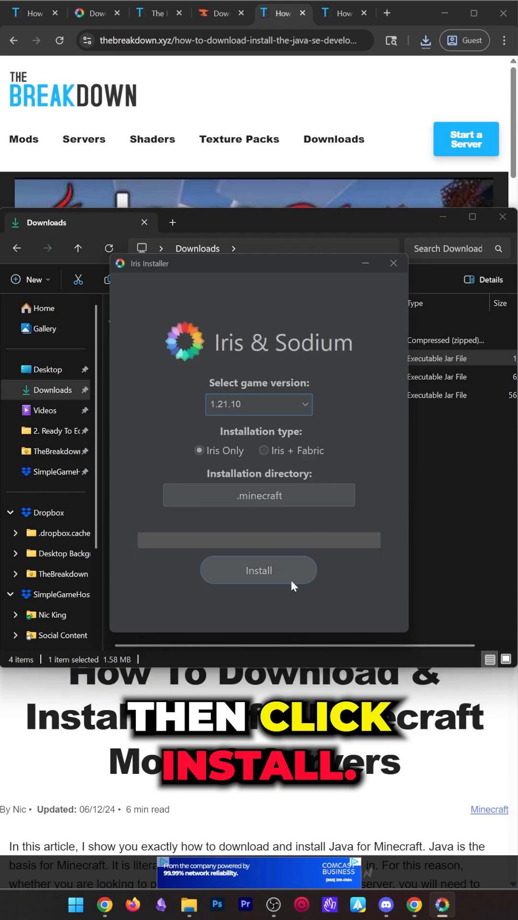
Install Iris Only for 1.21.10 into .minecraft and close the completed installer.
left_click(258, 570)
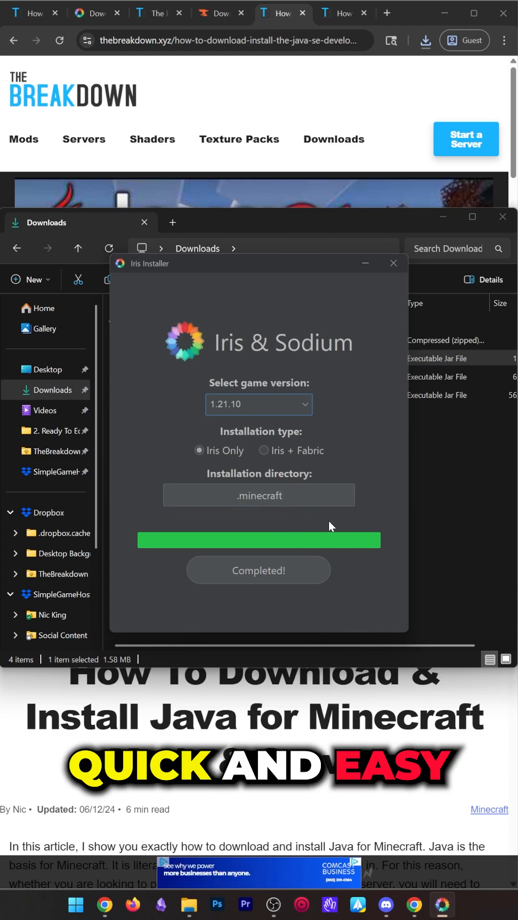
left_click(392, 264)
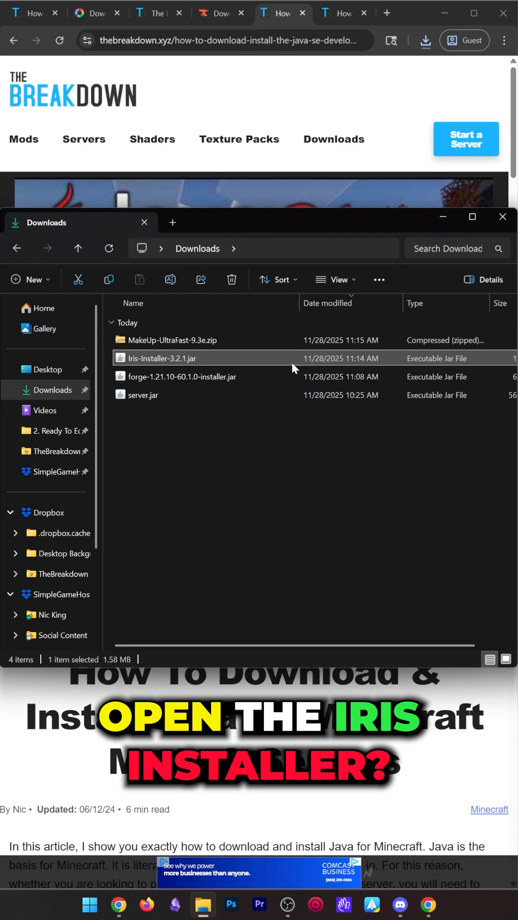
left_click(501, 217)
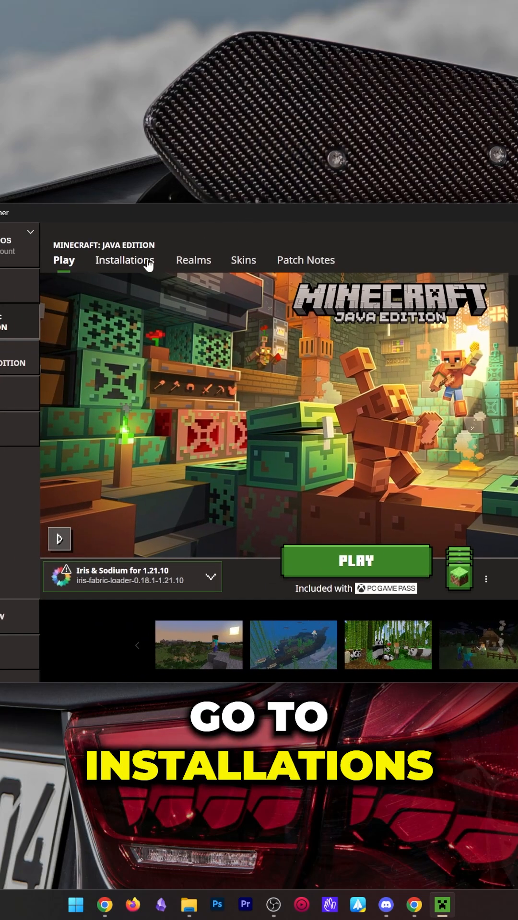
Play the 'Iris & Sodium for 1.21.10' installation, accepting the modded-installation warning.
left_click(124, 260)
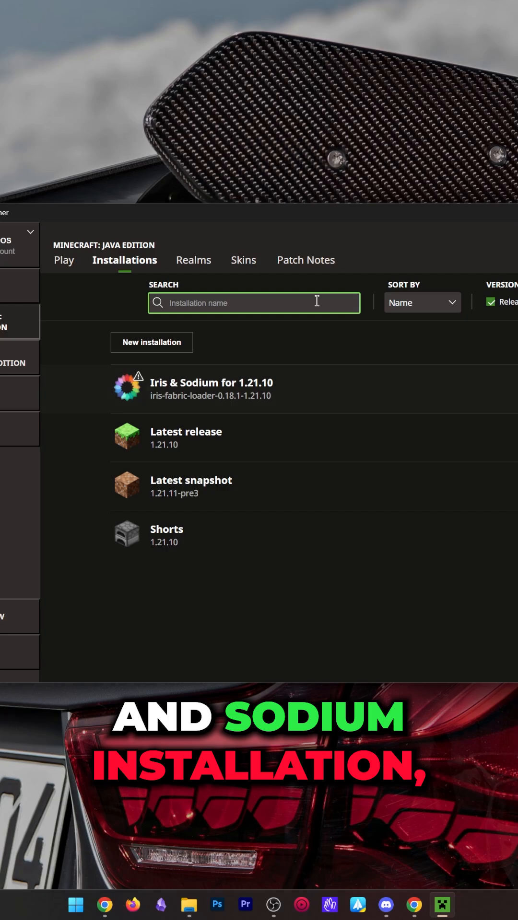
left_click(199, 388)
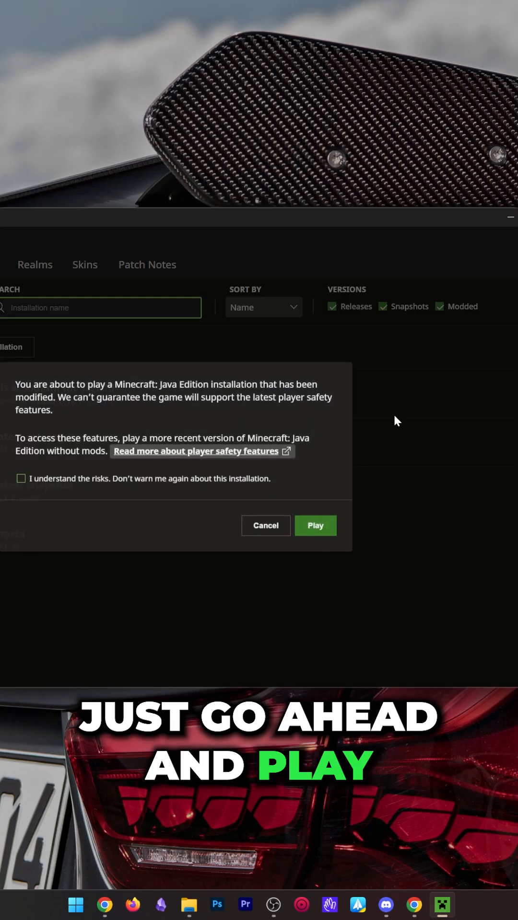
left_click(315, 525)
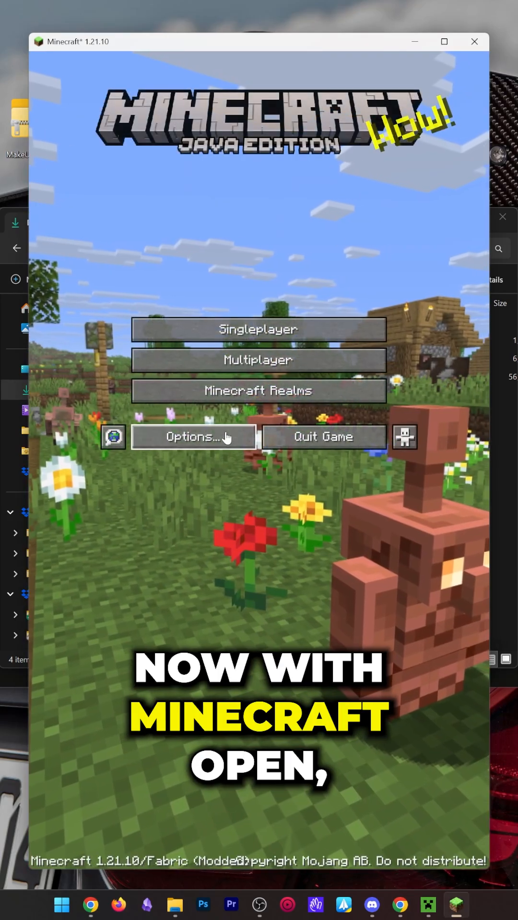
Set Waving plants to No in MakeUp-UltraFast-9.3e's shader pack settings.
left_click(193, 437)
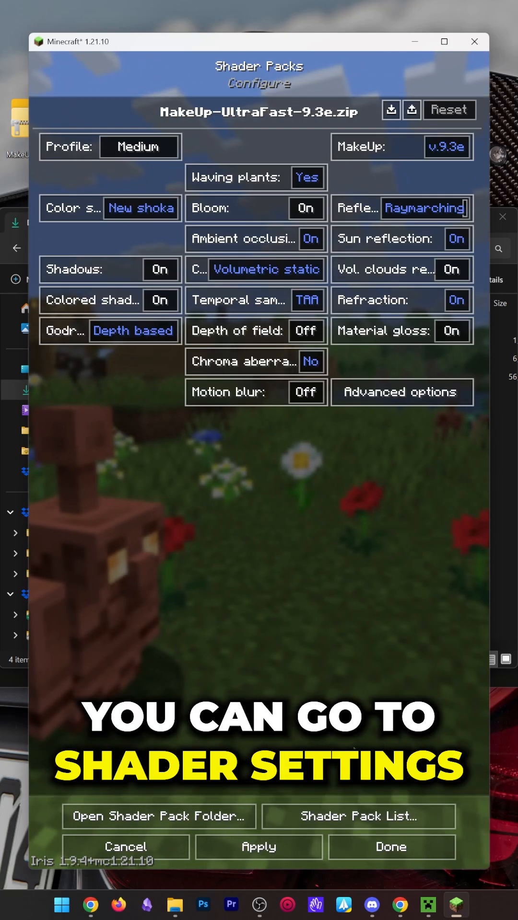
left_click(308, 177)
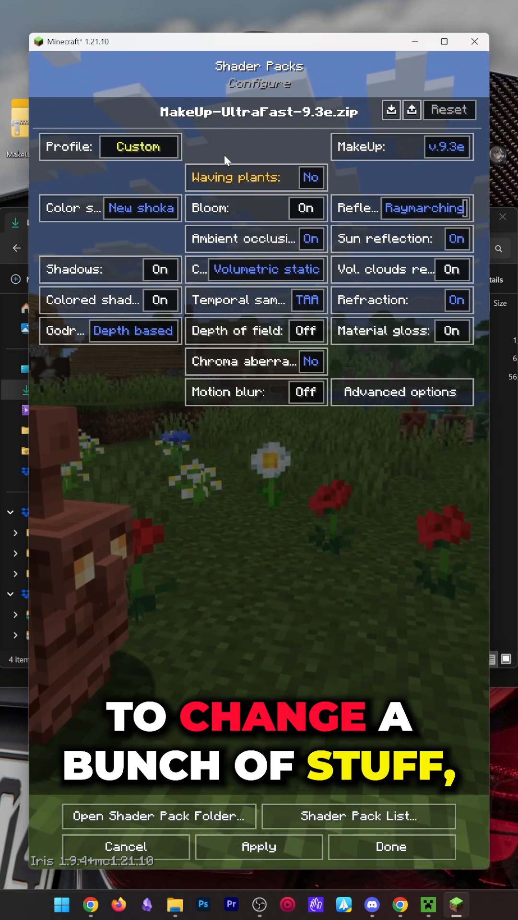